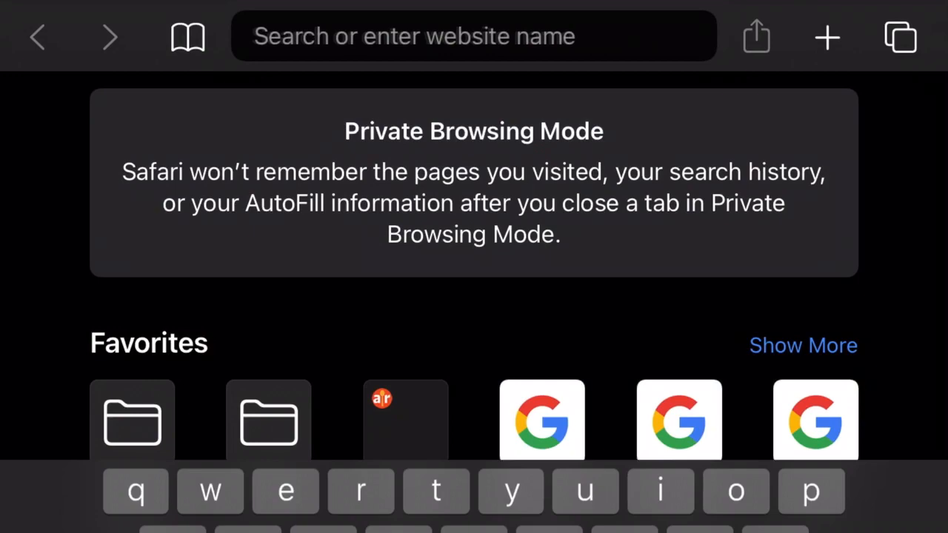
# Go to hjeshare.com in Safari to reach the School Code prompt
pyautogui.write('hjeshare.com')
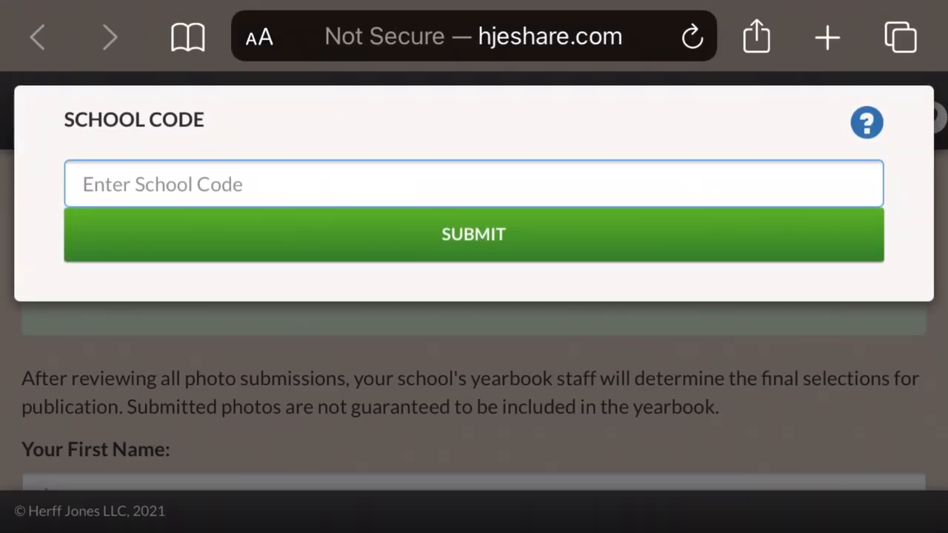
# Replace the random School Code text with the St Martin code and submit it
pyautogui.write('Random scho')
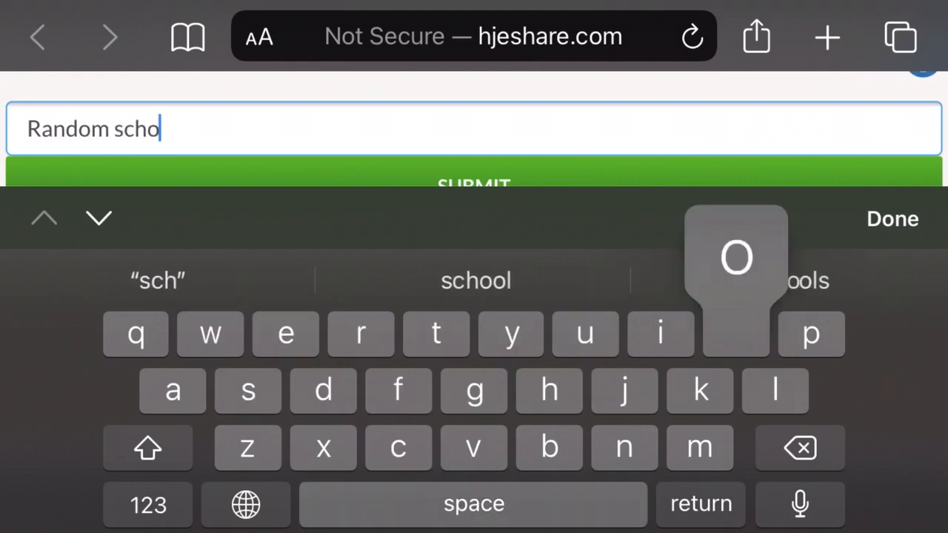
pyautogui.click(800, 448)
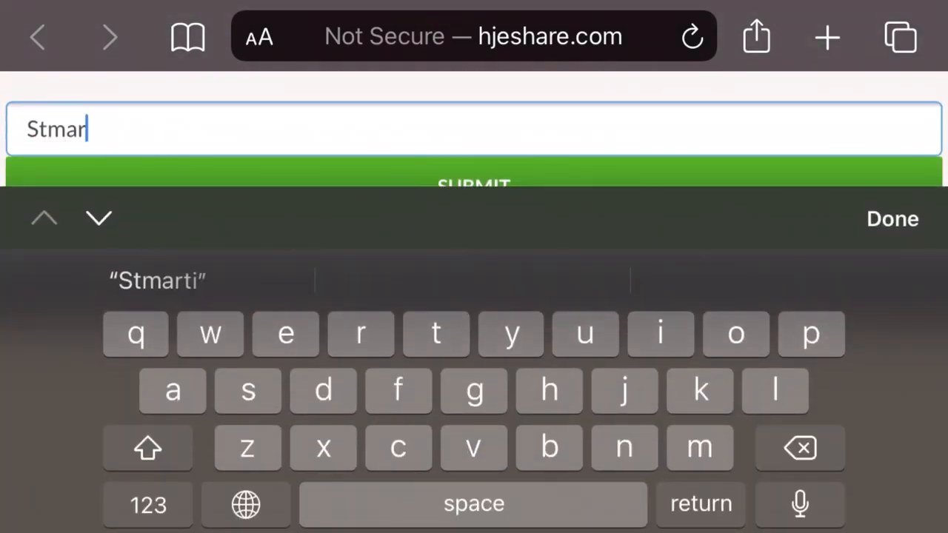
pyautogui.click(436, 334)
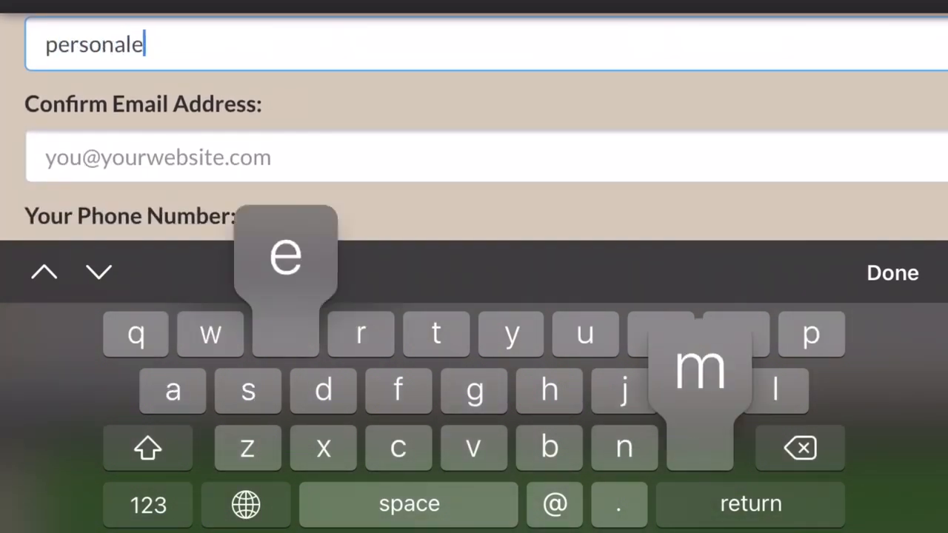
# Enter a personal email address in the form and continue to the Step 1 guidelines
pyautogui.write('mail@wrong')
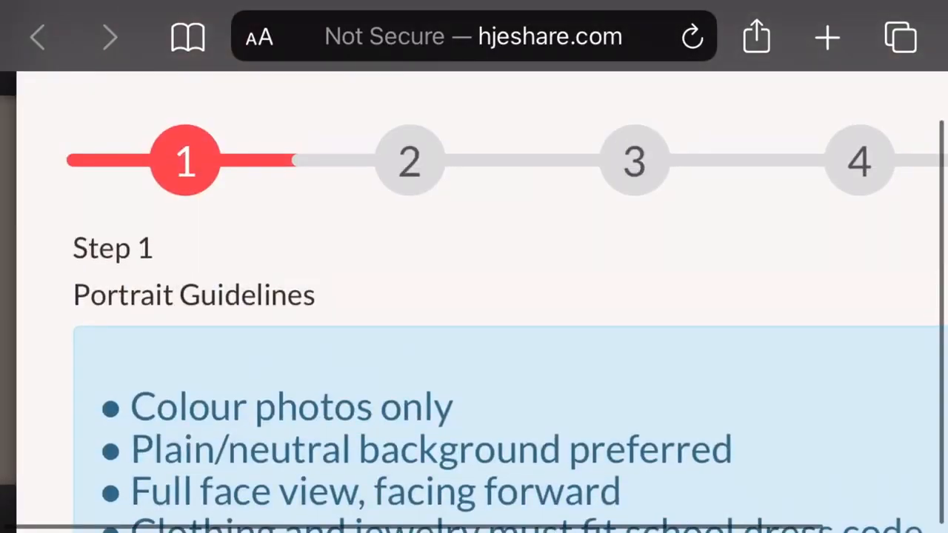
# Upload the stick-figure portrait and accept its small image size into the cropping frame
pyautogui.scroll(-3)
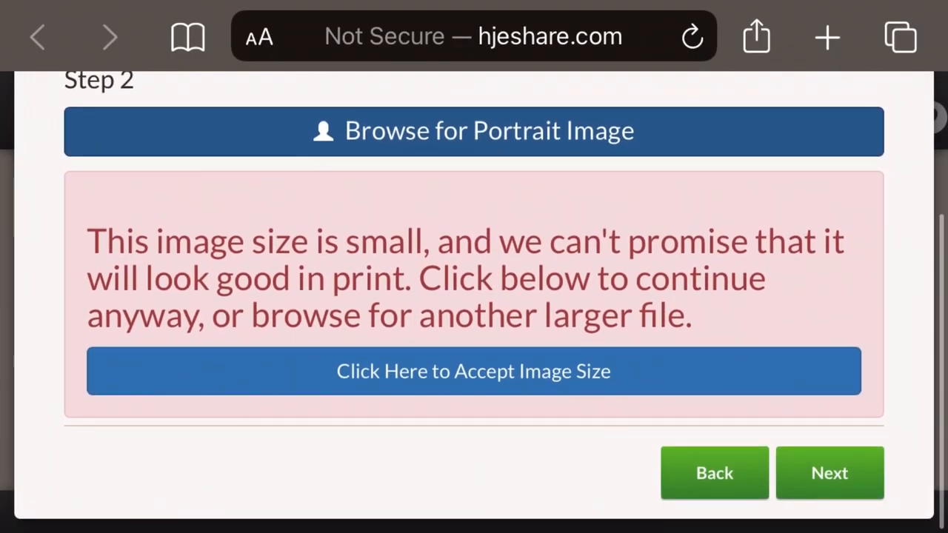
pyautogui.click(475, 371)
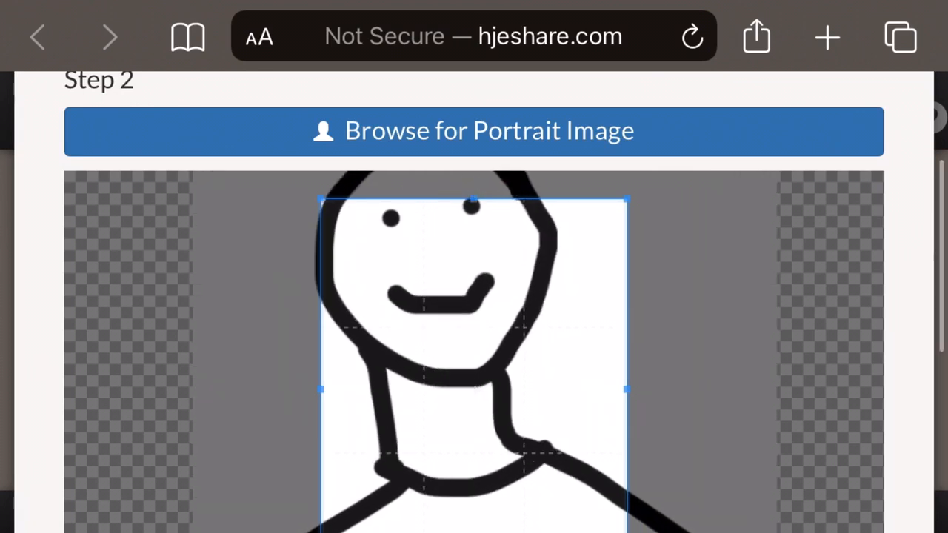
pyautogui.scroll(-3)
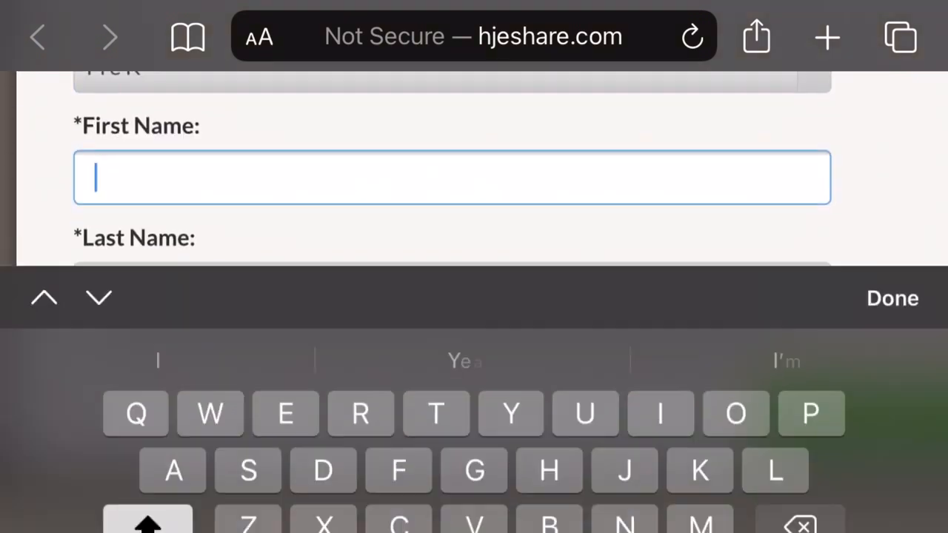
# Enter 'Fake name' as first and last name, review with Grade Pre K, and upload the portrait
pyautogui.write('Fake nam')
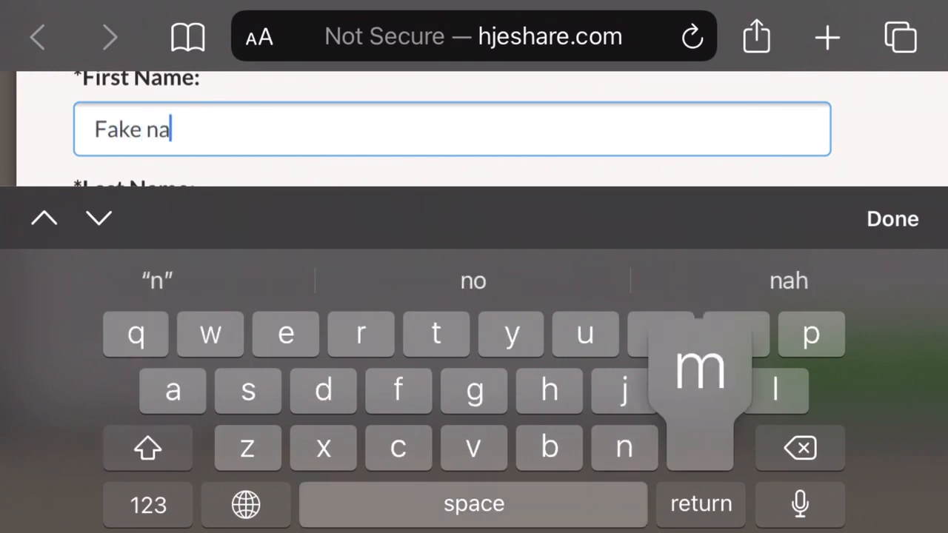
pyautogui.click(98, 218)
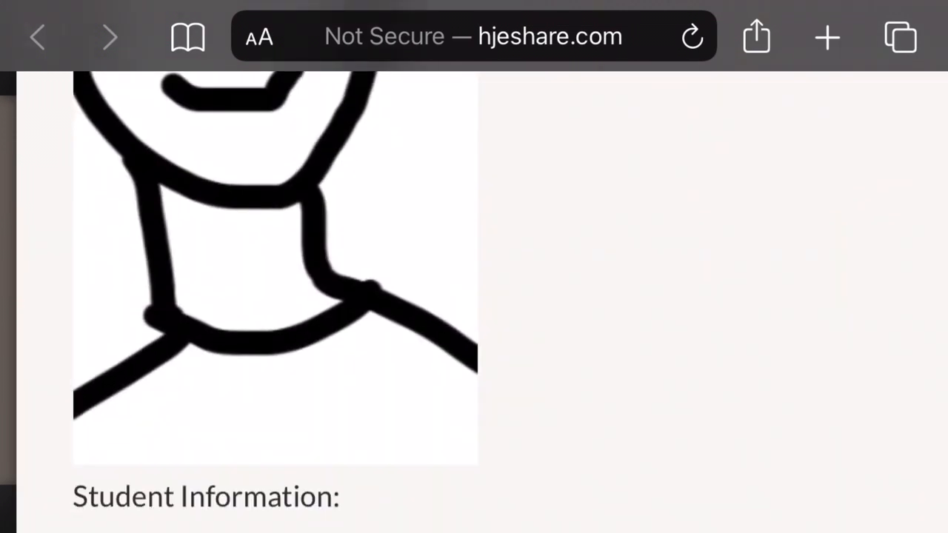
pyautogui.scroll(-3)
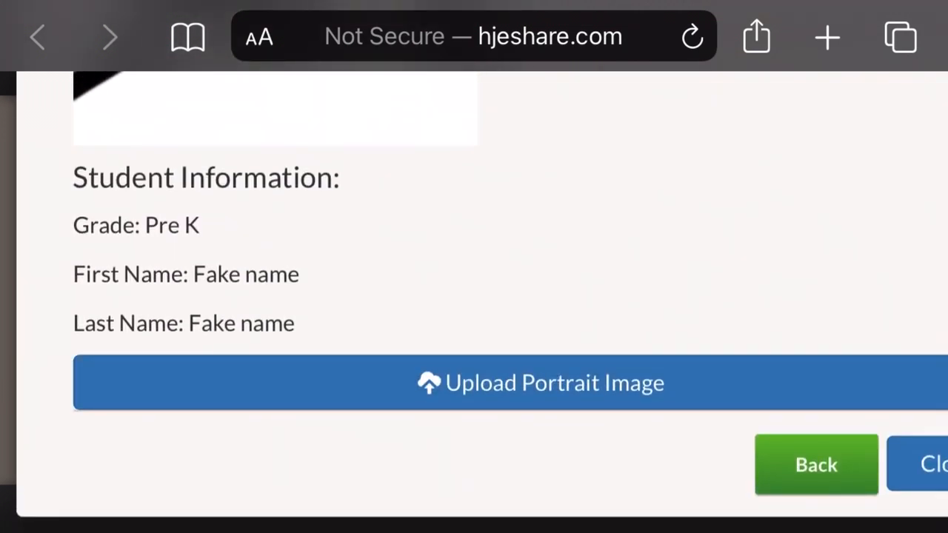
pyautogui.scroll(3)
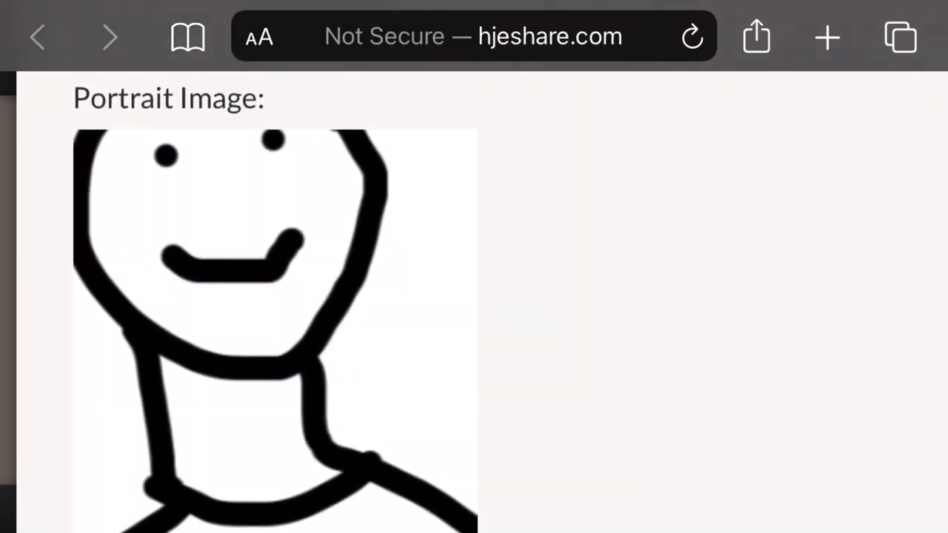
pyautogui.click(826, 37)
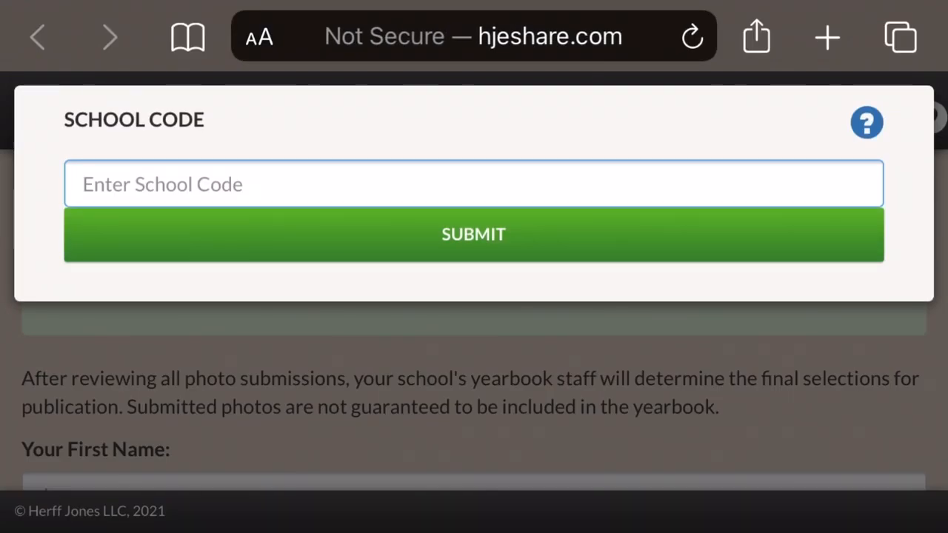
# Submit the school code 'stmartin' to reach the St Martin School submission page
pyautogui.write('s')
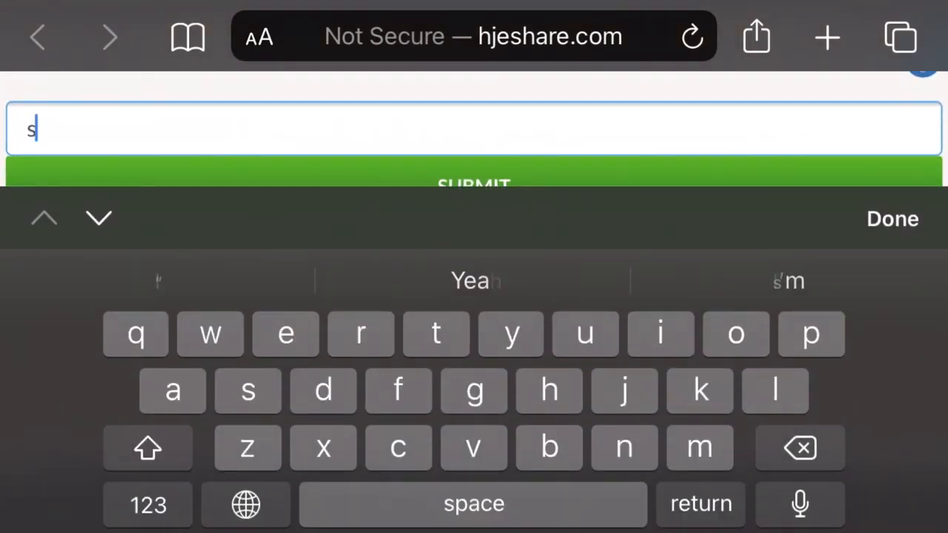
pyautogui.write('tmartin')
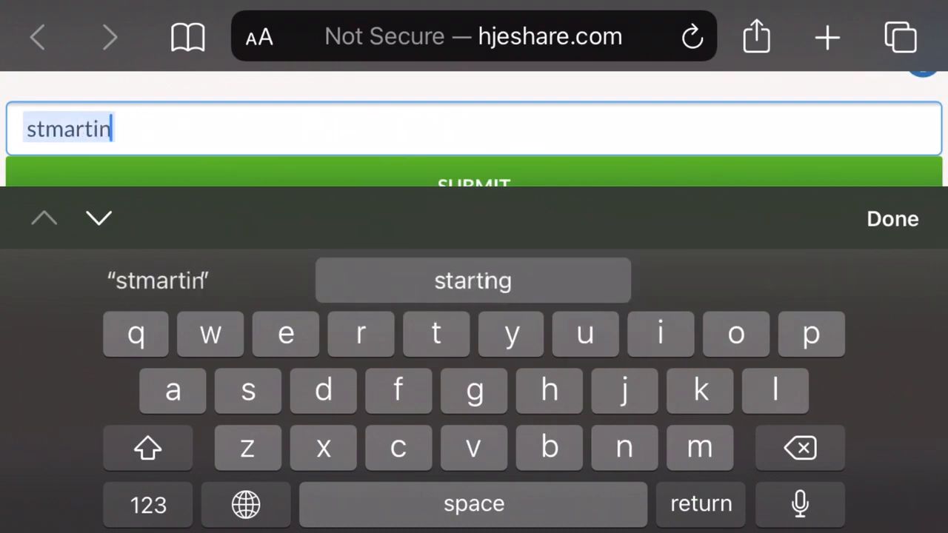
pyautogui.click(474, 184)
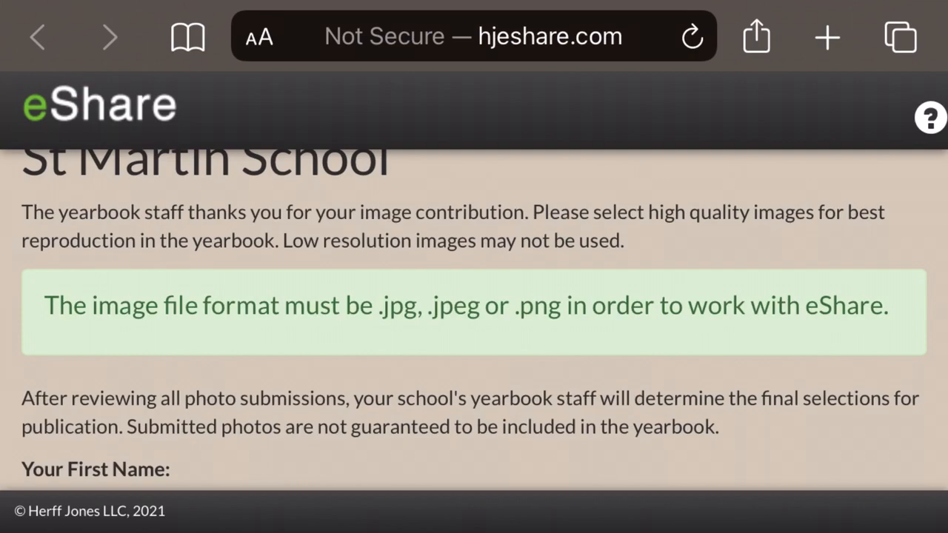
pyautogui.scroll(-3)
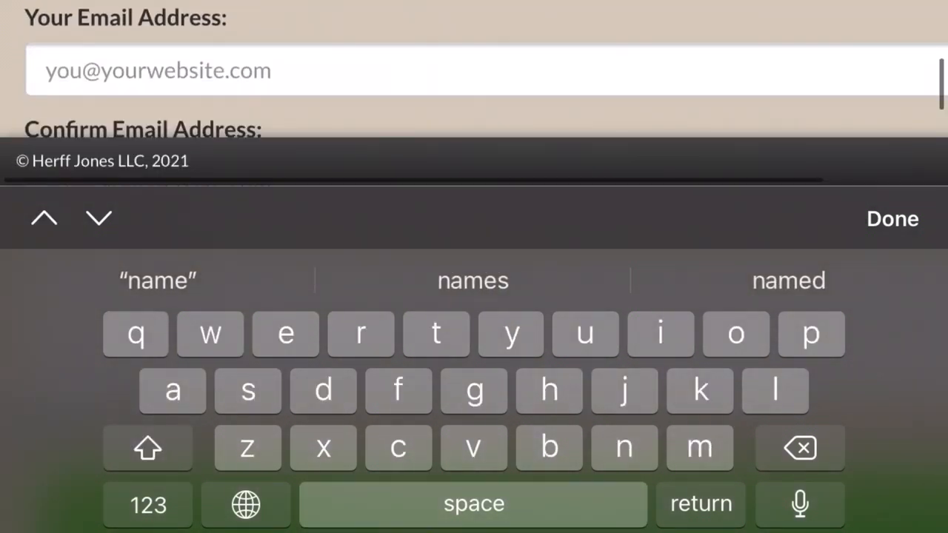
pyautogui.write('stud')
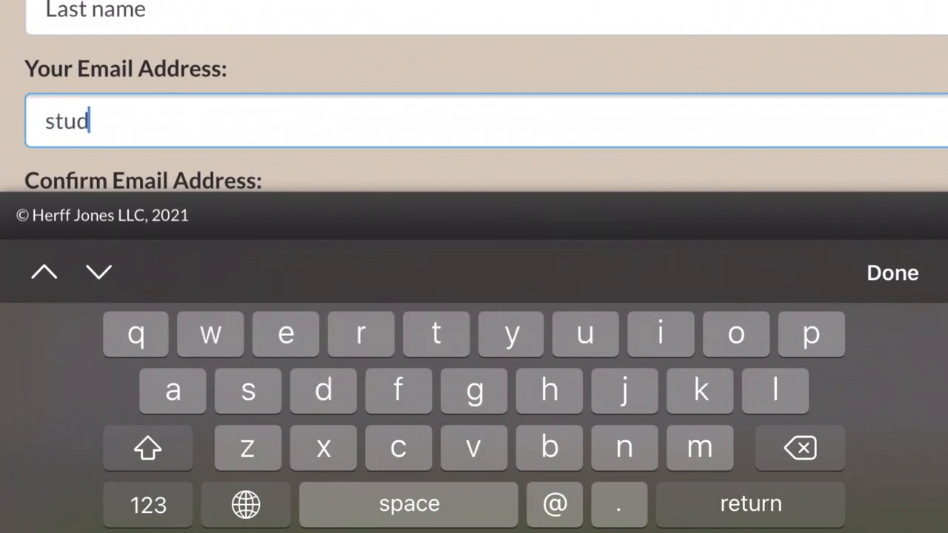
pyautogui.write('ent')
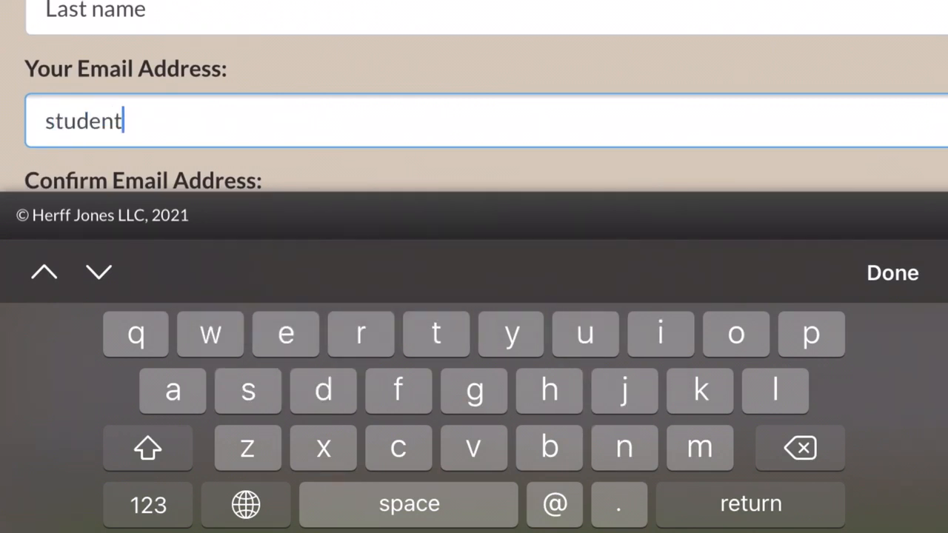
pyautogui.write('number')
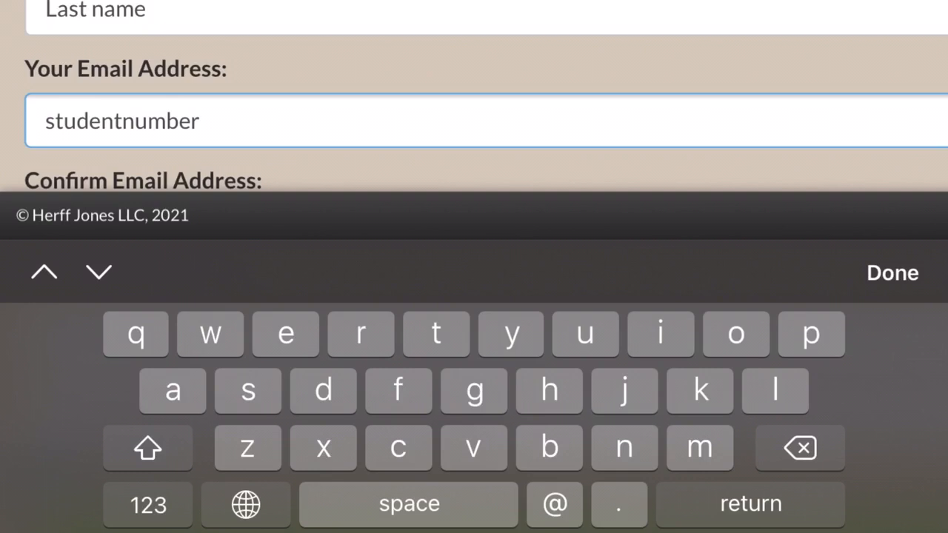
pyautogui.write('@educ')
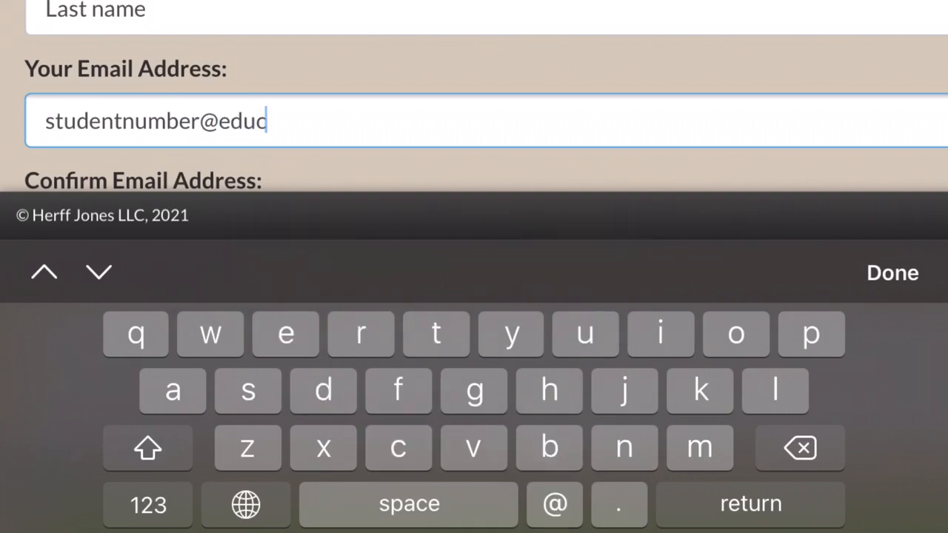
pyautogui.write('.dpcds')
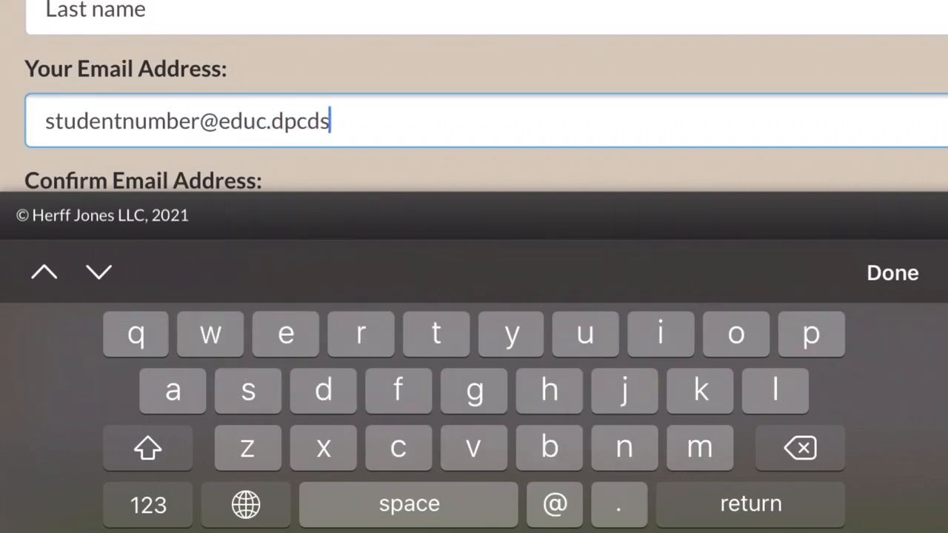
pyautogui.write('b.org')
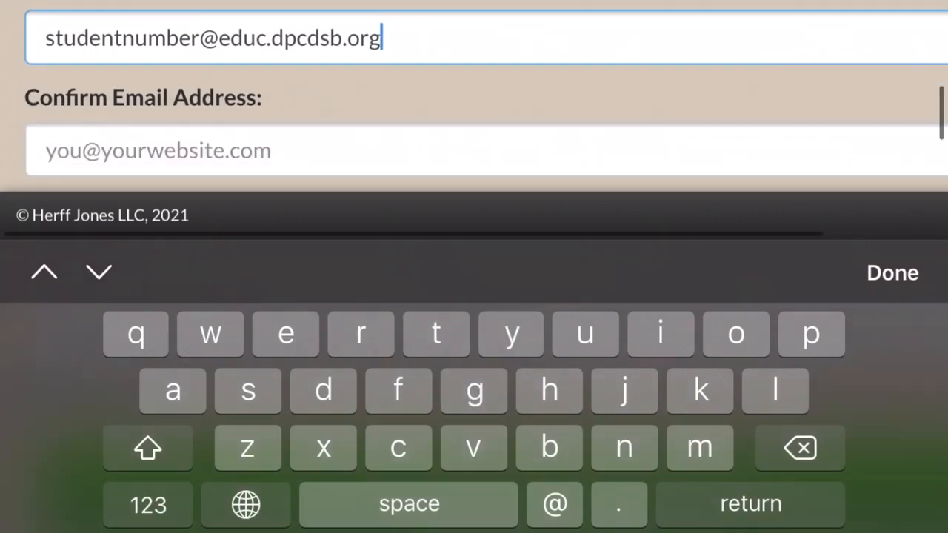
# Confirm the email address and enter a phone number ending 6789
pyautogui.write('studentnum')
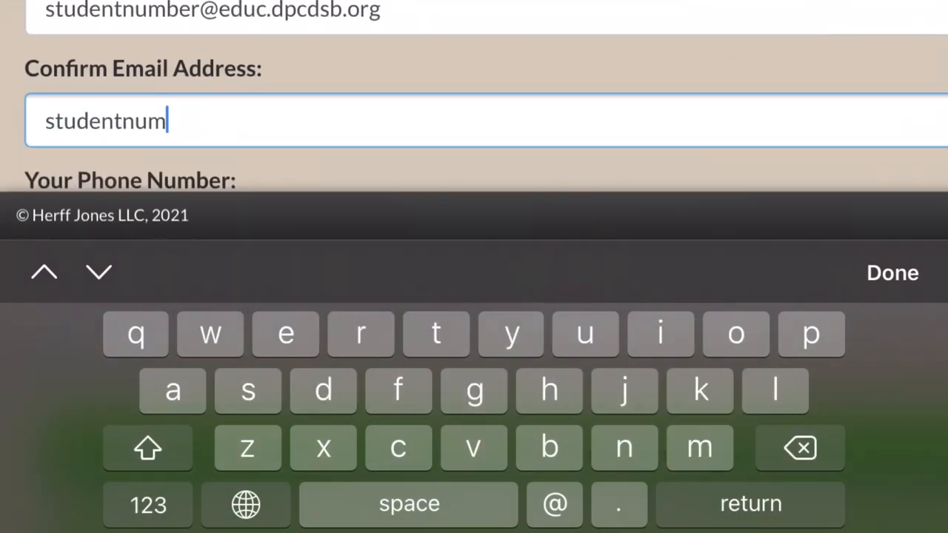
pyautogui.write('ber@educ.dpcdsb.org')
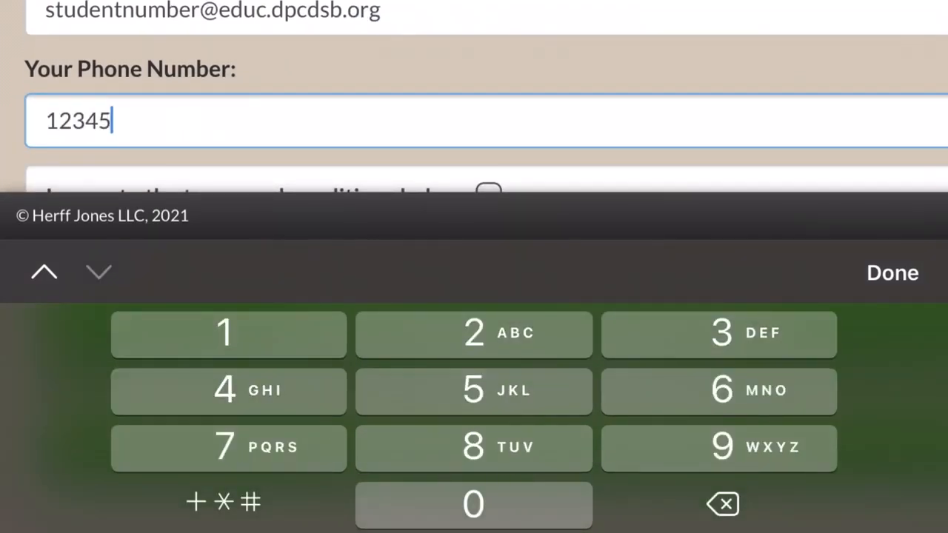
pyautogui.write('6789')
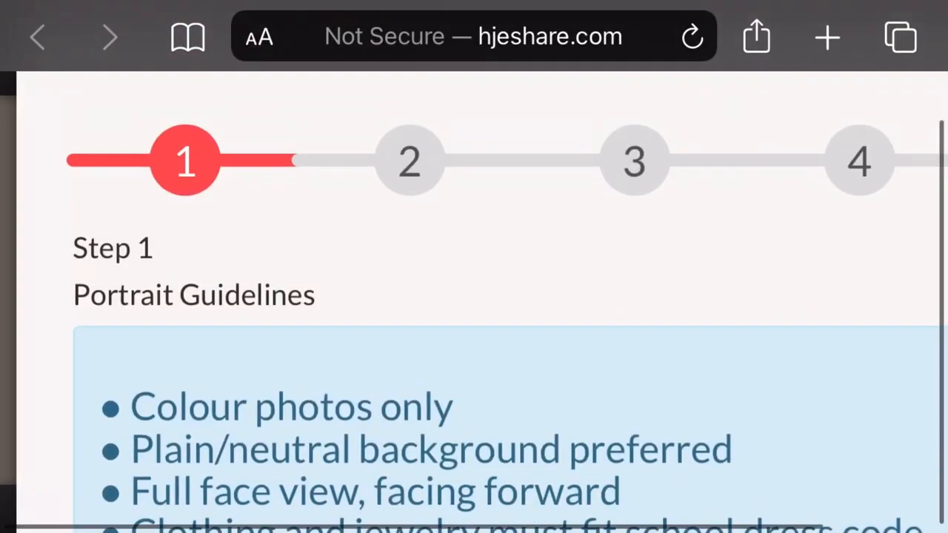
# Scroll through the Step 1 portrait guidelines and move on to Step 2
pyautogui.scroll(-3)
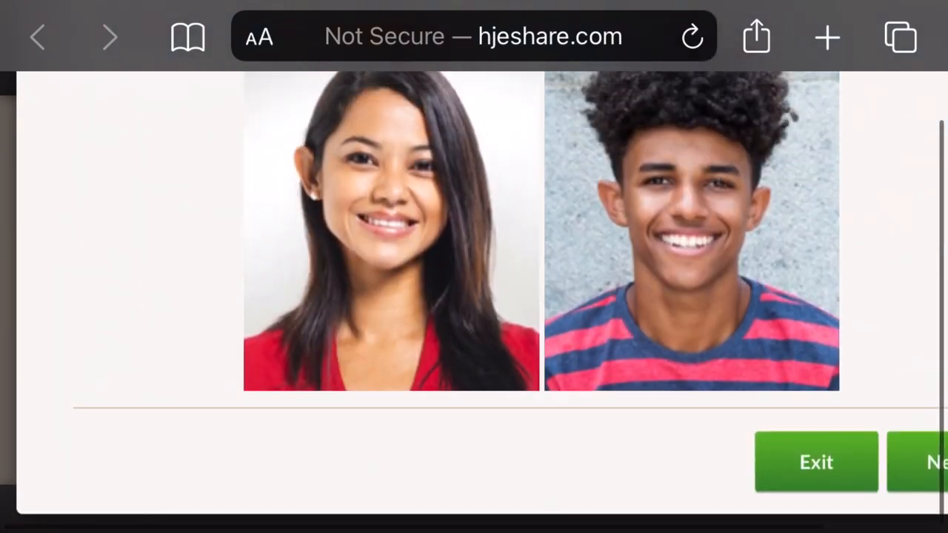
pyautogui.scroll(3)
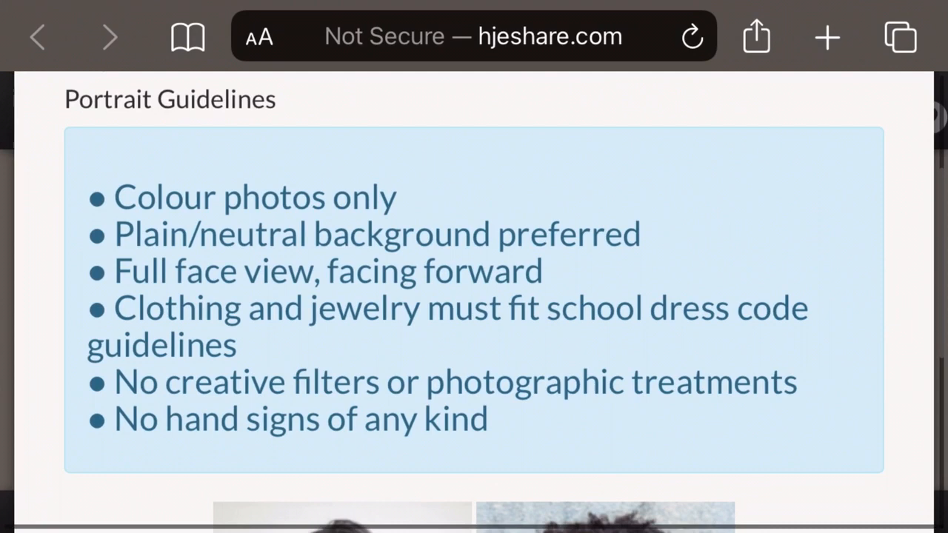
pyautogui.scroll(-3)
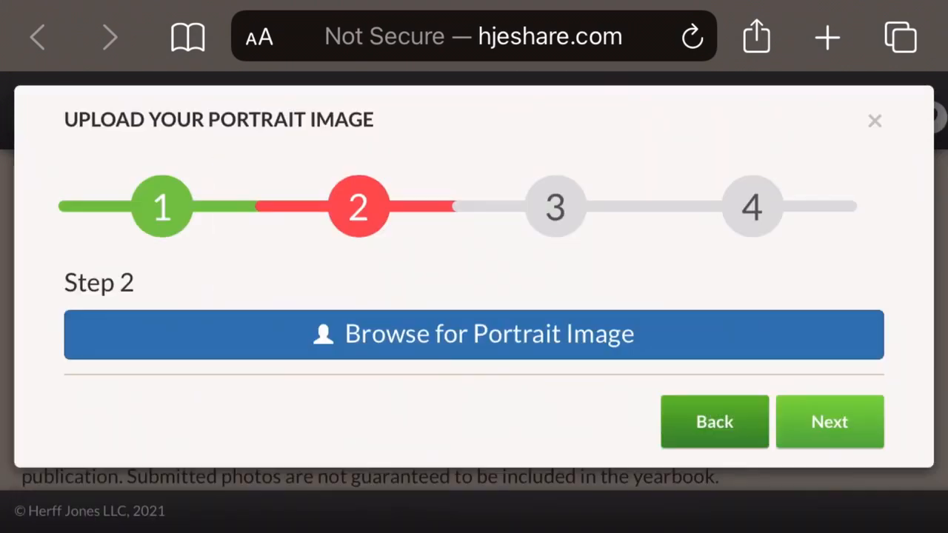
# Choose the stick-figure drawing from Photos as the portrait image despite the small-size warning
pyautogui.click(474, 334)
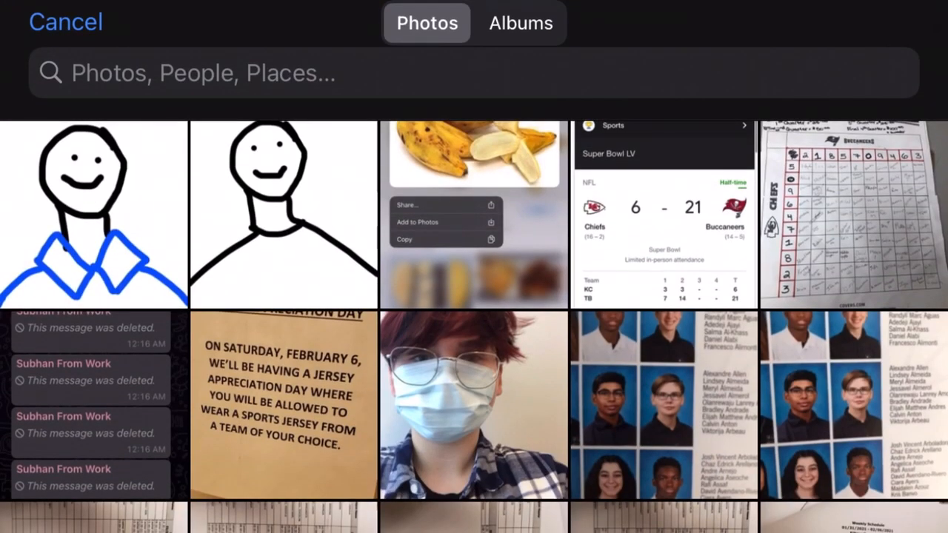
pyautogui.click(94, 215)
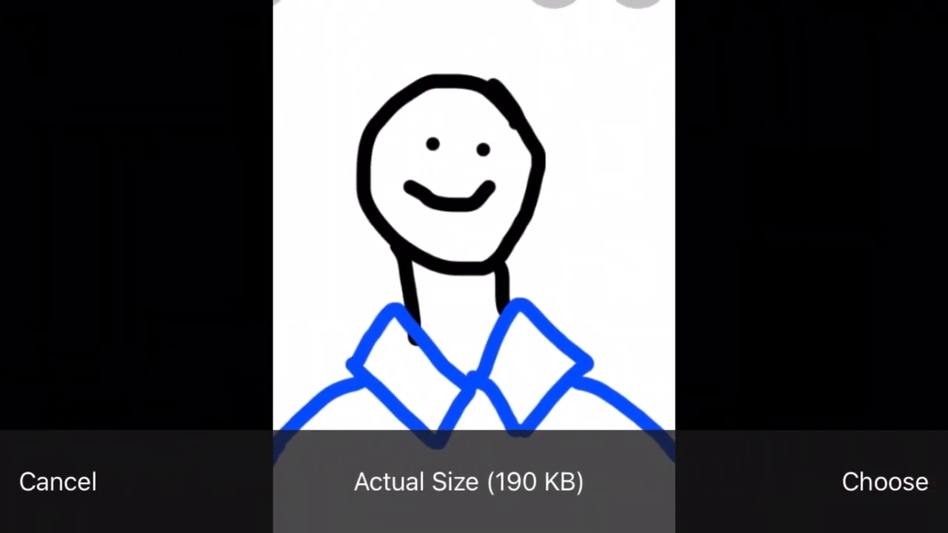
pyautogui.click(885, 483)
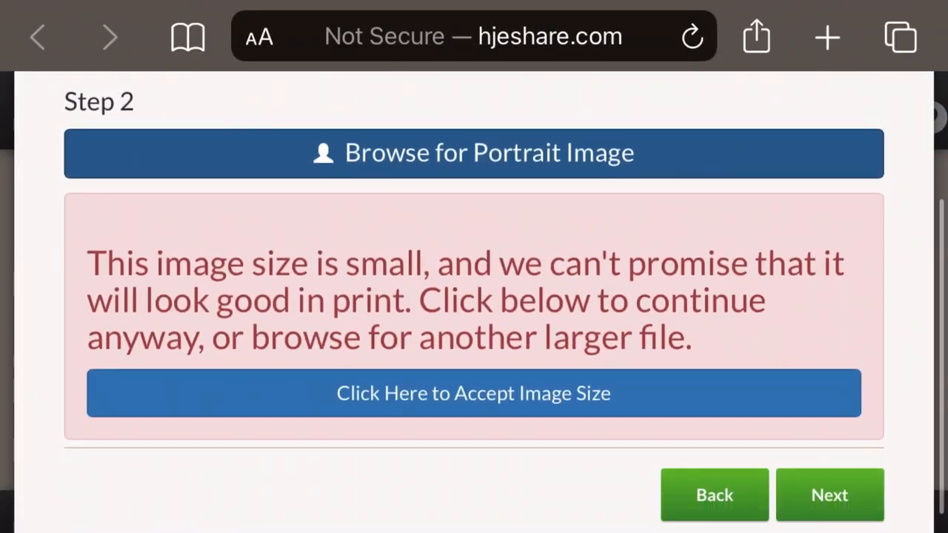
pyautogui.scroll(3)
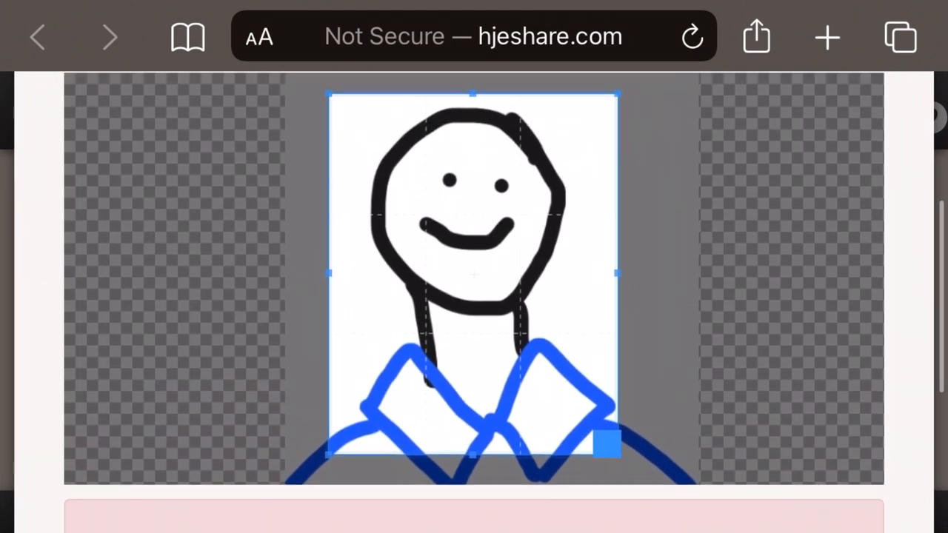
# Accept the cropped stick-figure portrait despite its small cropped size
pyautogui.scroll(-3)
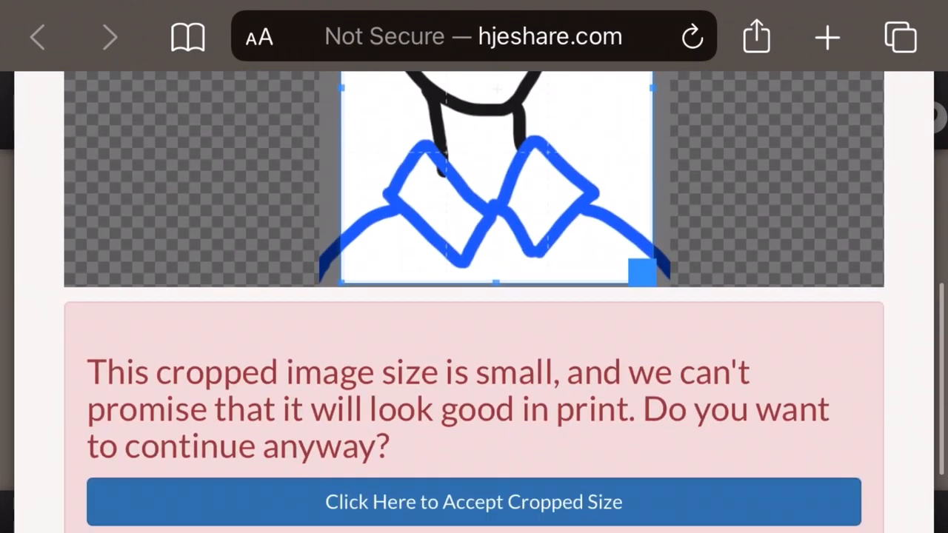
pyautogui.click(474, 501)
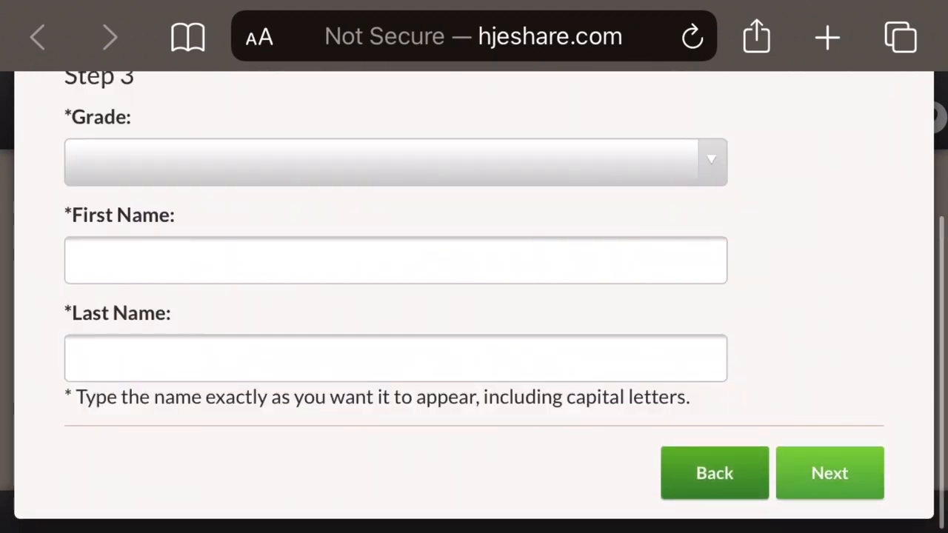
# Choose 12 from the Grade picker and confirm it
pyautogui.click(395, 161)
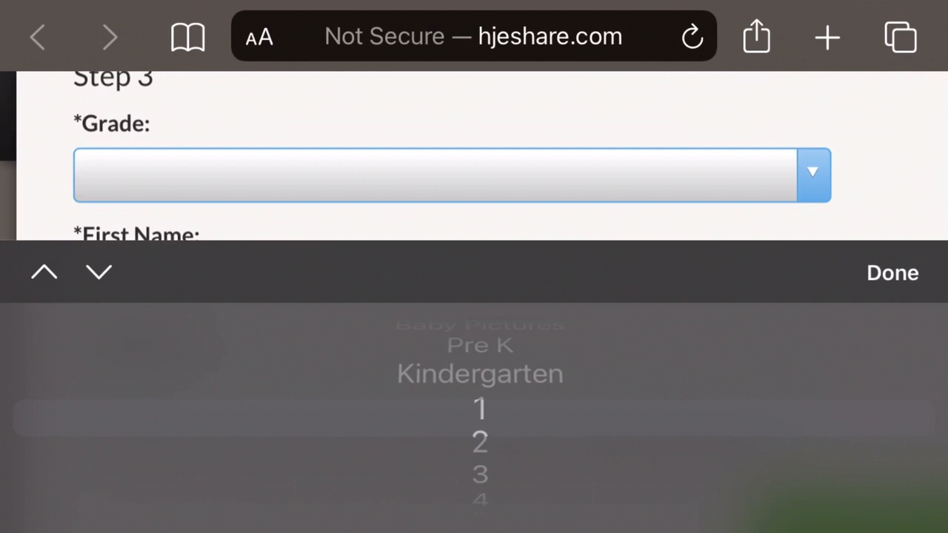
pyautogui.scroll(-3)
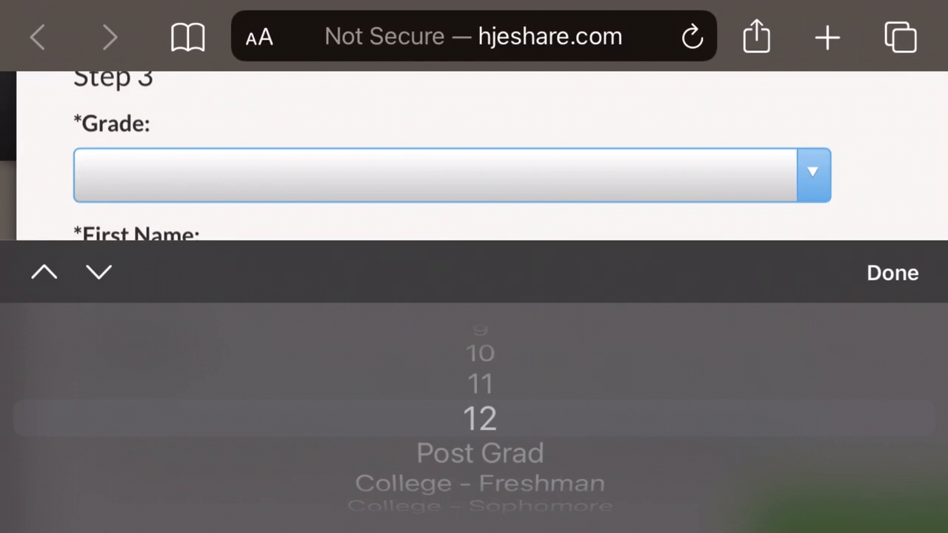
pyautogui.scroll(-3)
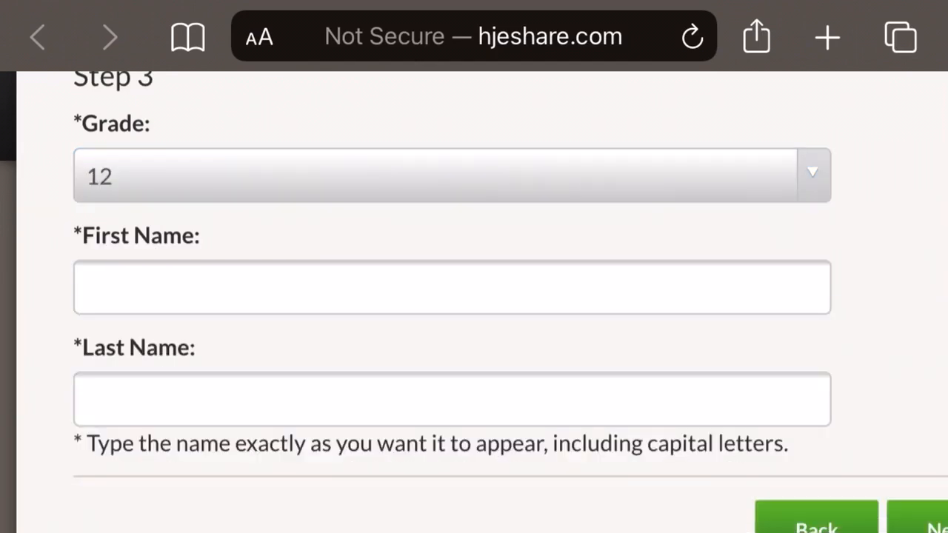
pyautogui.click(452, 288)
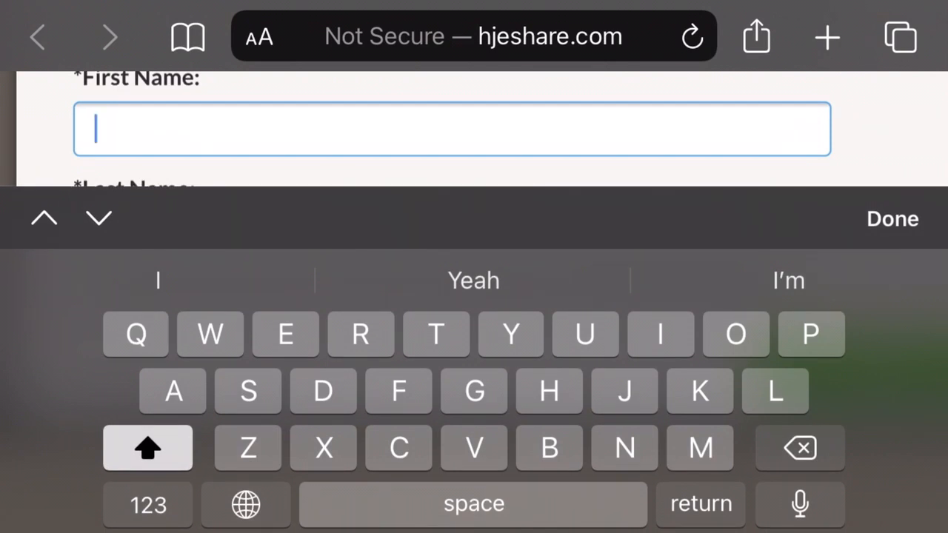
# Enter 'First name' and 'Last name' in the name fields and confirm
pyautogui.write('First b')
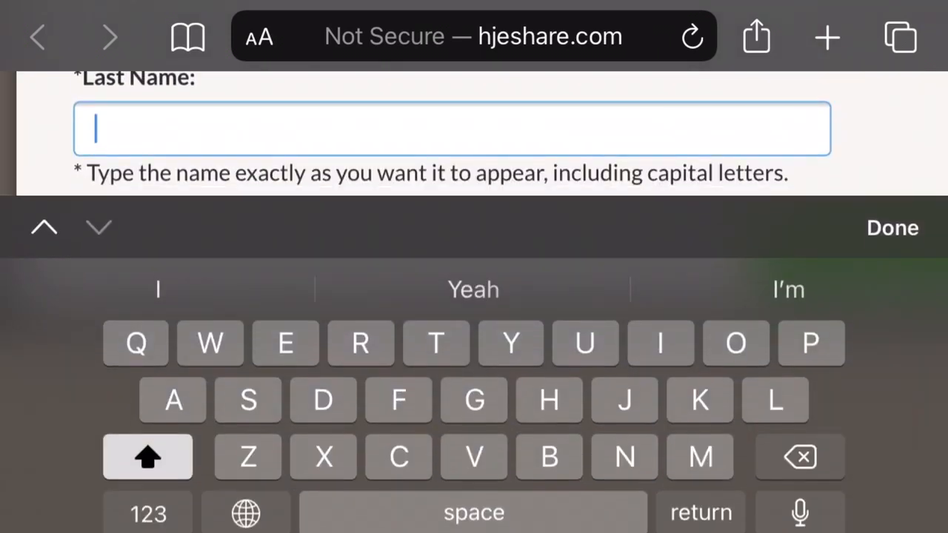
pyautogui.write('Last name')
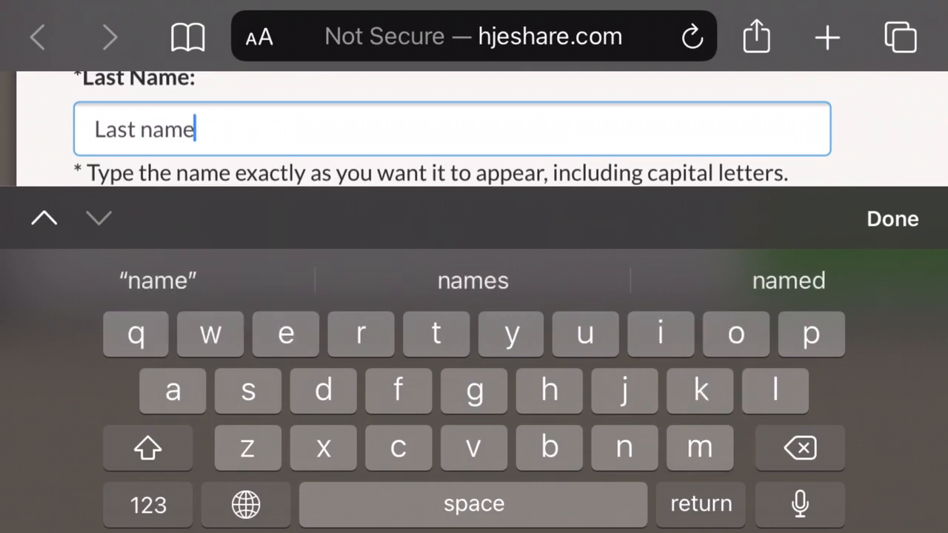
pyautogui.click(892, 220)
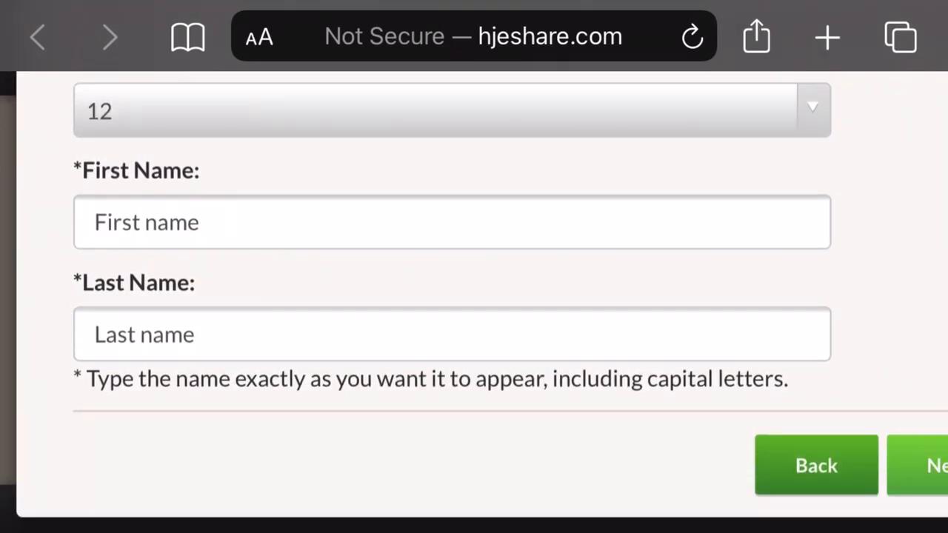